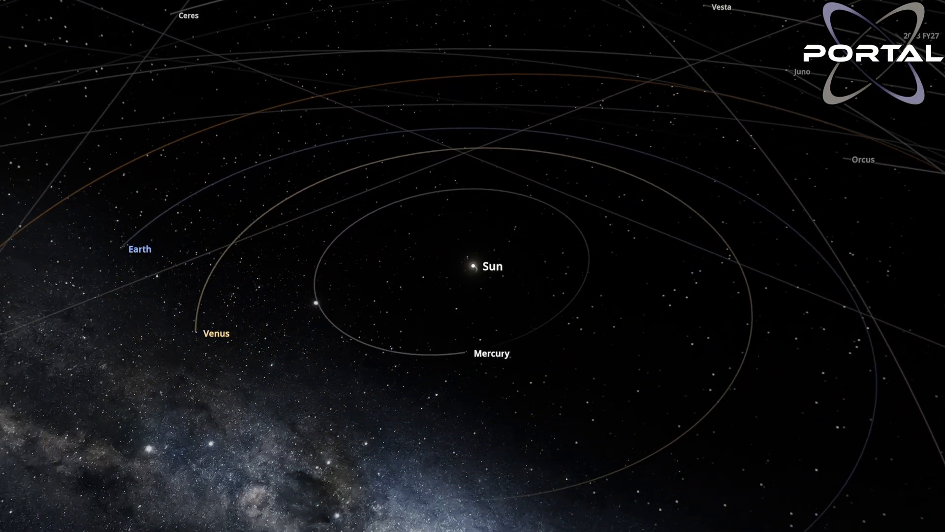
Step: Zoom out and select Mercury to show its mass and radius properties
scroll(down, 3)
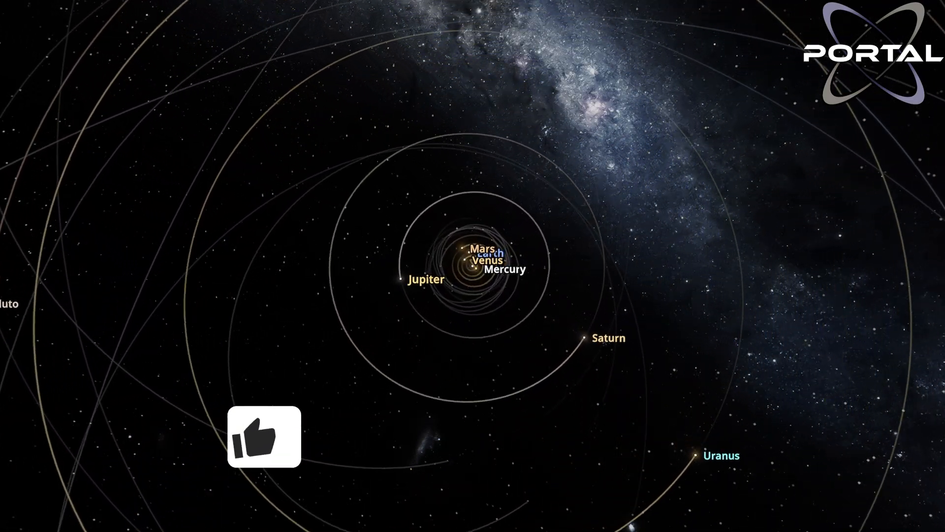
click(264, 436)
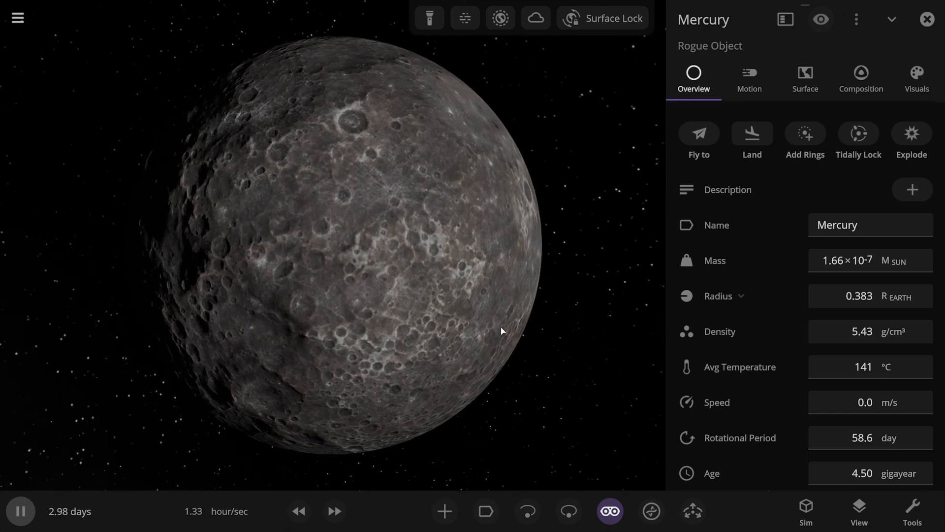
Step: Set Mercury's mass to 0.08 solar masses and resume the simulation
click(869, 260)
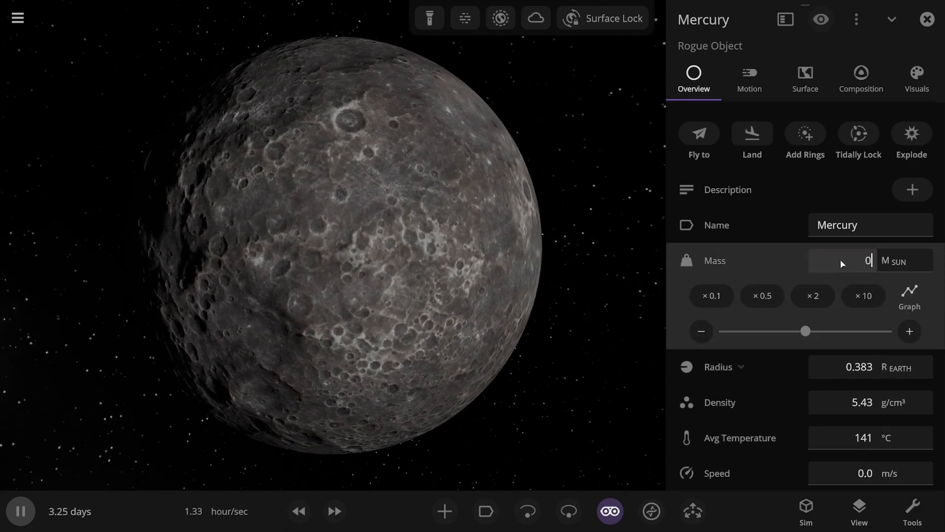
text(0.08)
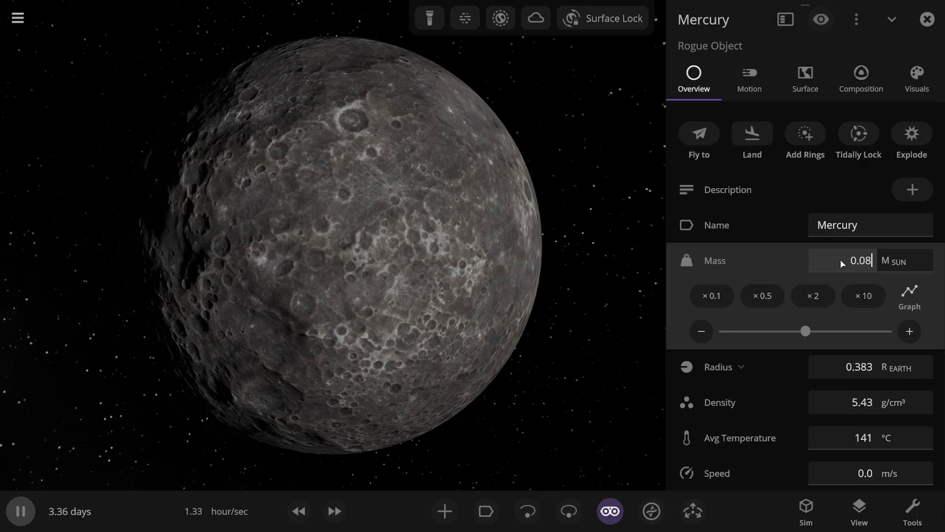
mouse_move(714, 260)
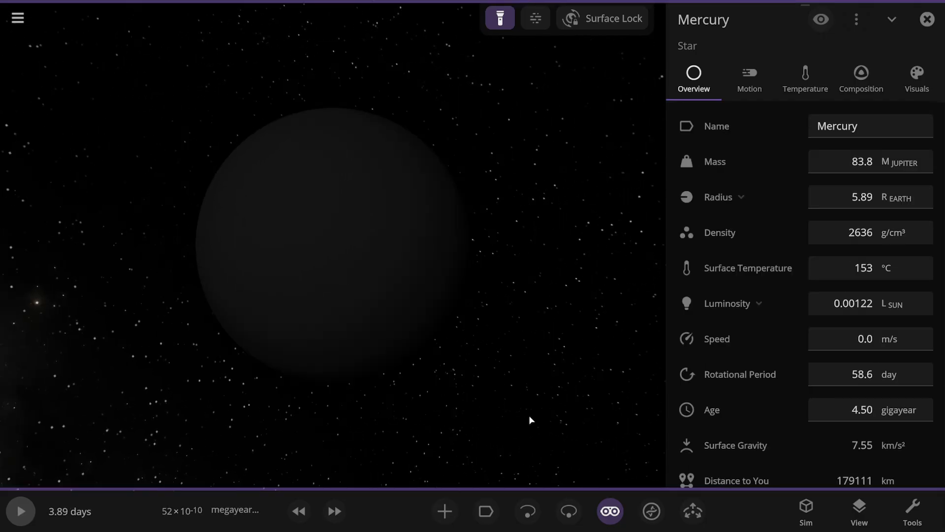
key(space)
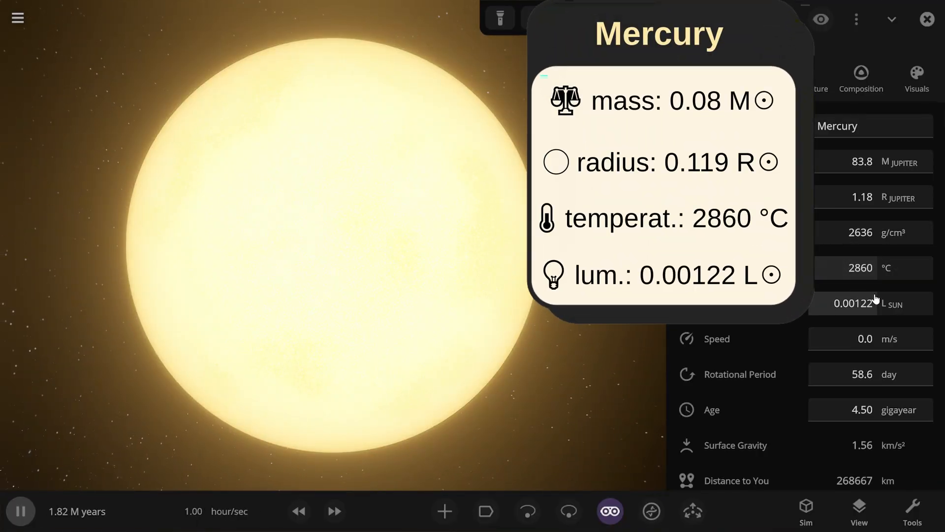
Step: Change the View Mode to Informative to show orbit trails and zones
click(858, 511)
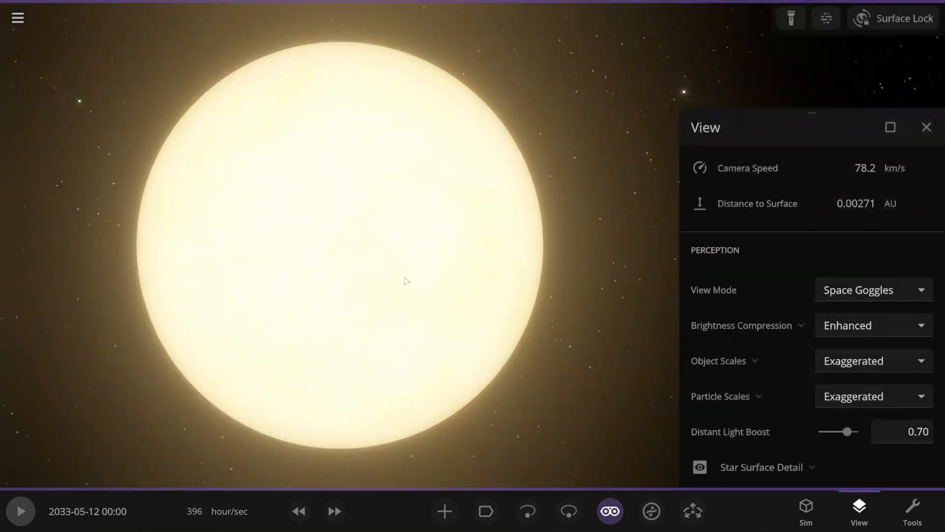
click(873, 289)
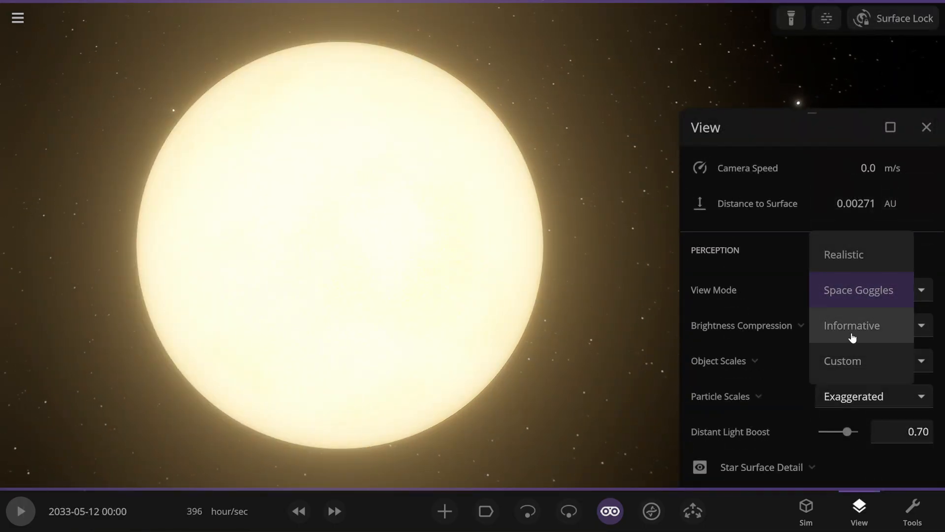
click(852, 324)
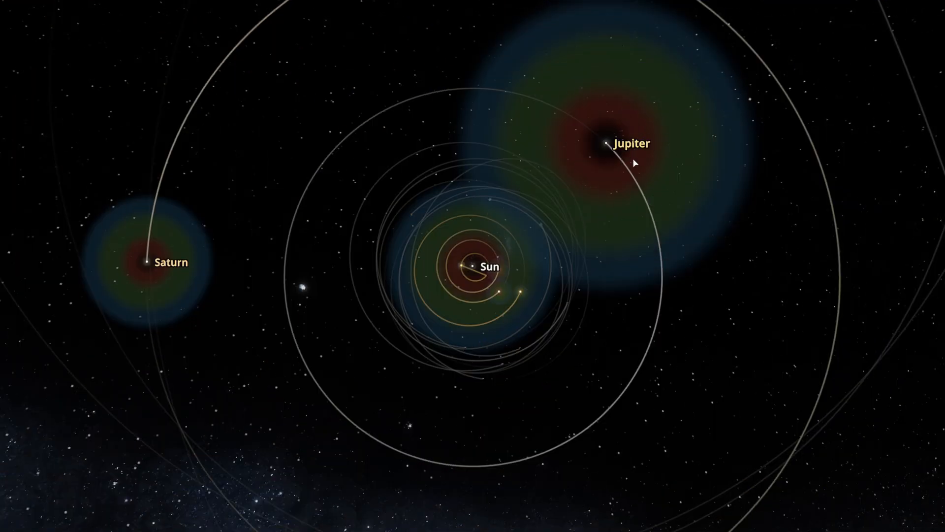
mouse_move(139, 269)
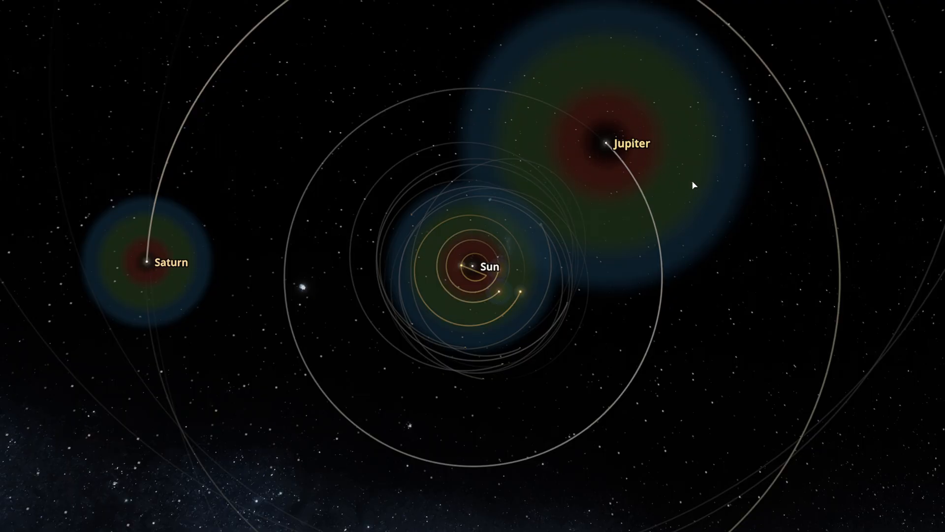
mouse_move(534, 187)
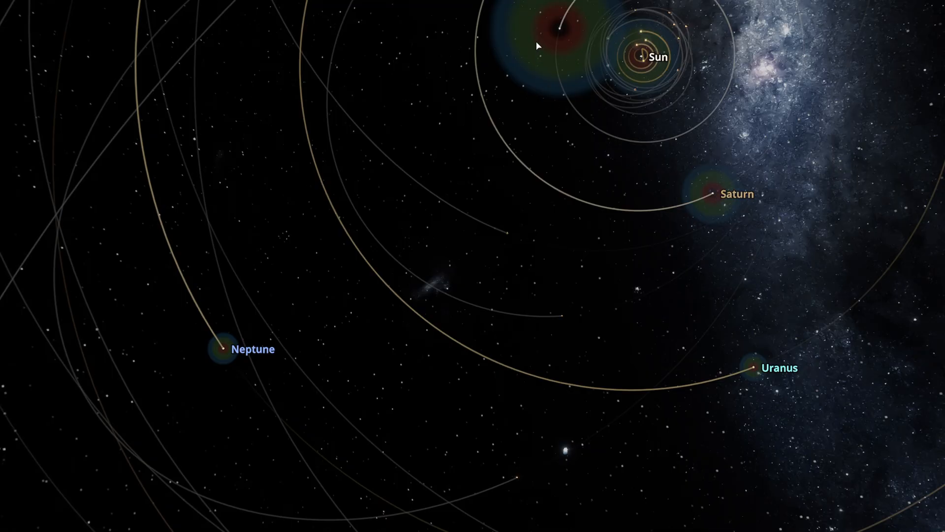
mouse_move(603, 30)
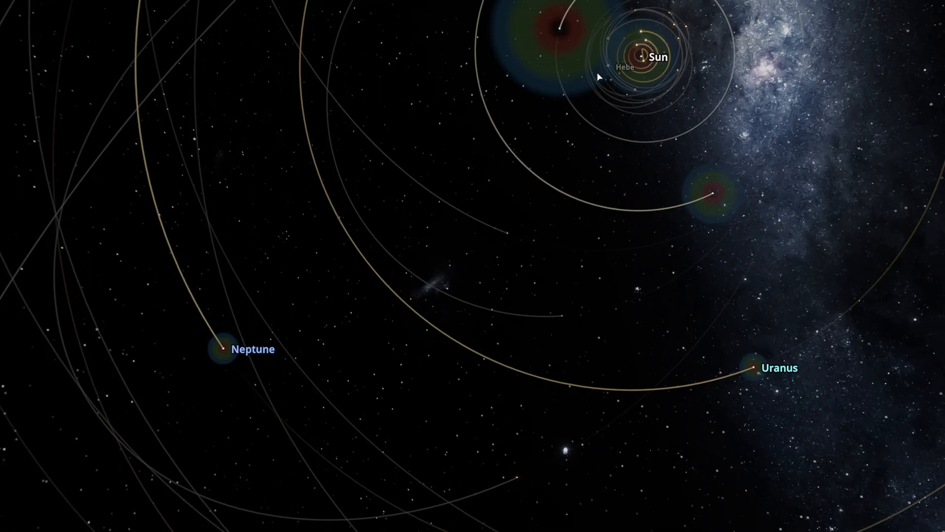
mouse_move(352, 396)
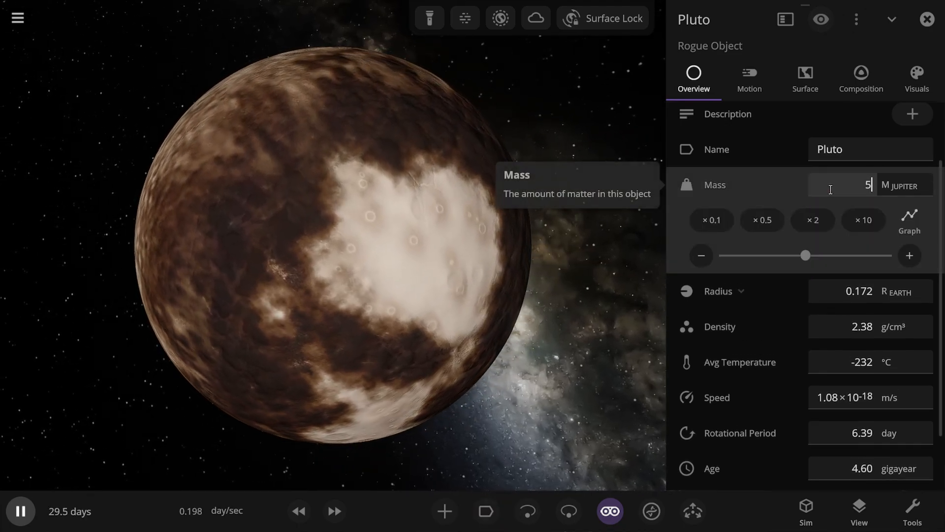
Step: Enter 5 as Pluto's mass in Jupiter masses
text(5)
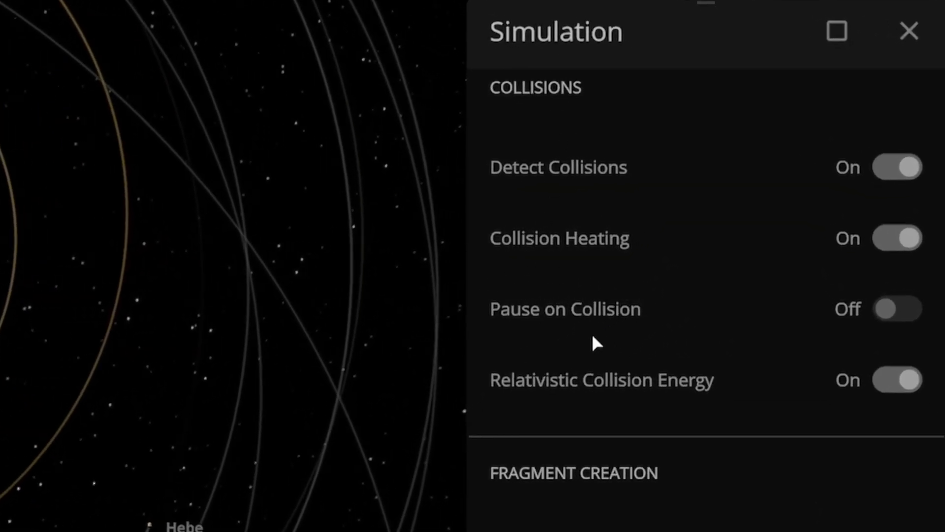
Step: Enable Pause on Collision, run the simulation, and focus on the colliding stars
click(900, 308)
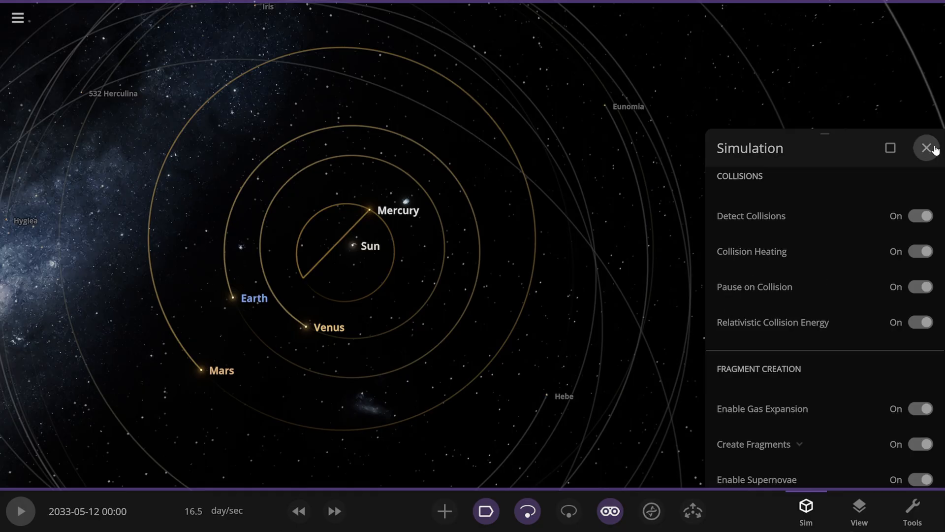
click(927, 147)
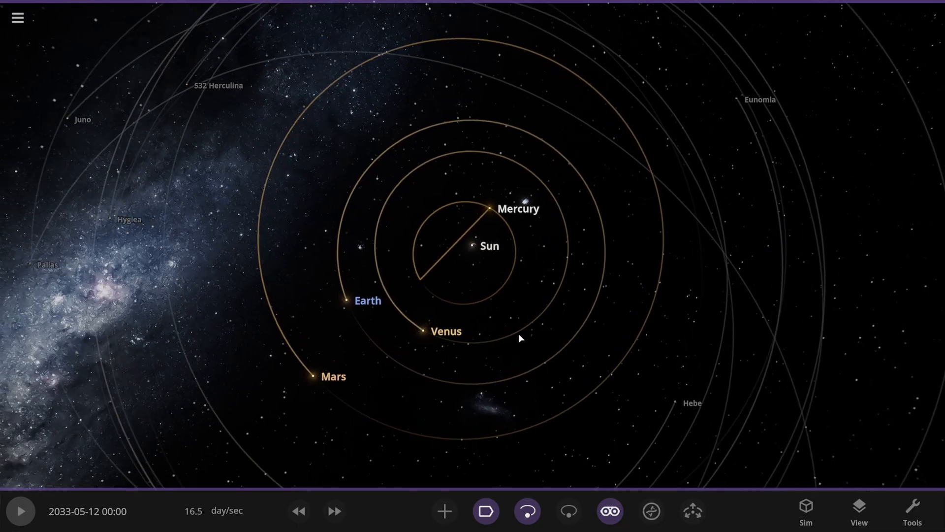
click(19, 511)
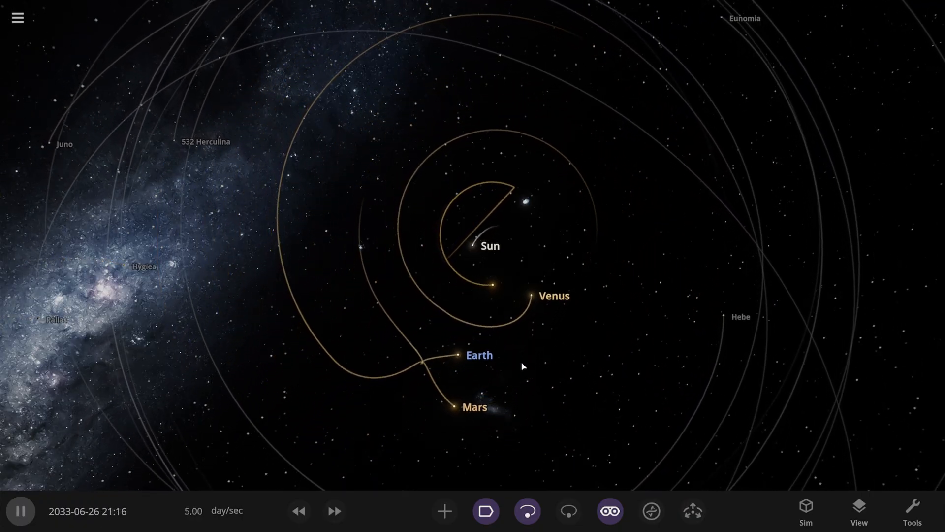
click(20, 511)
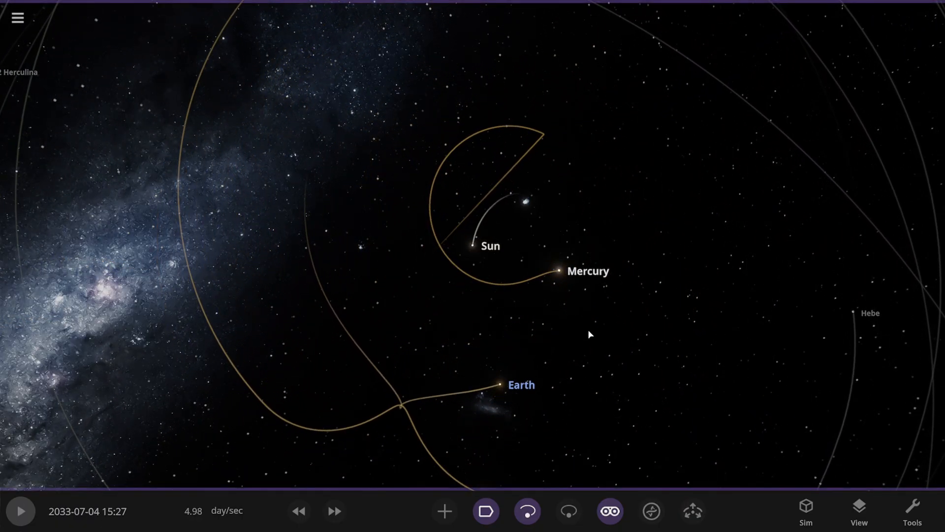
click(348, 236)
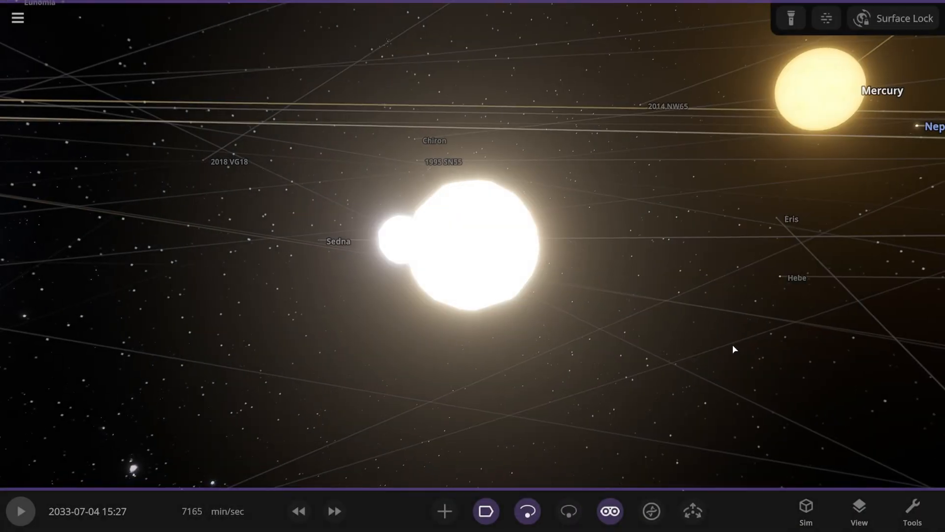
Step: Resume the simulation, inspect the bright merged fragment, then close its details
click(19, 510)
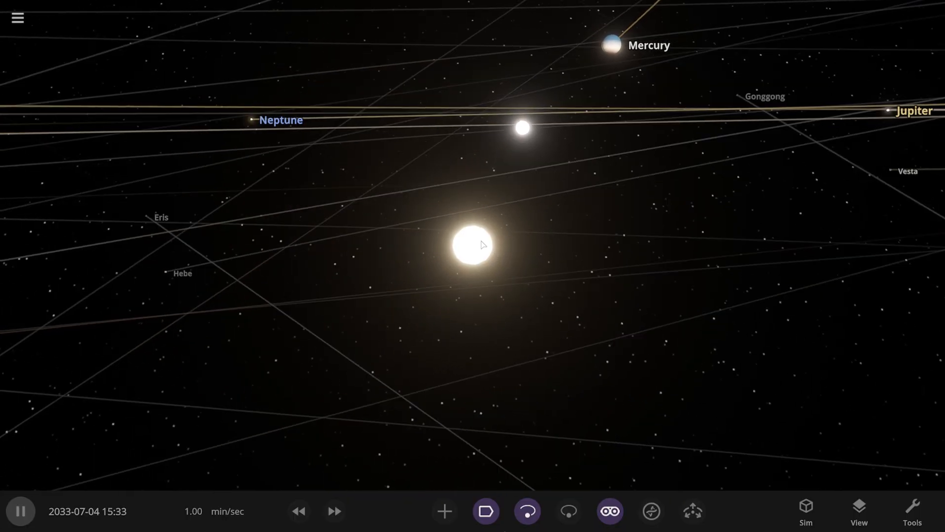
click(469, 244)
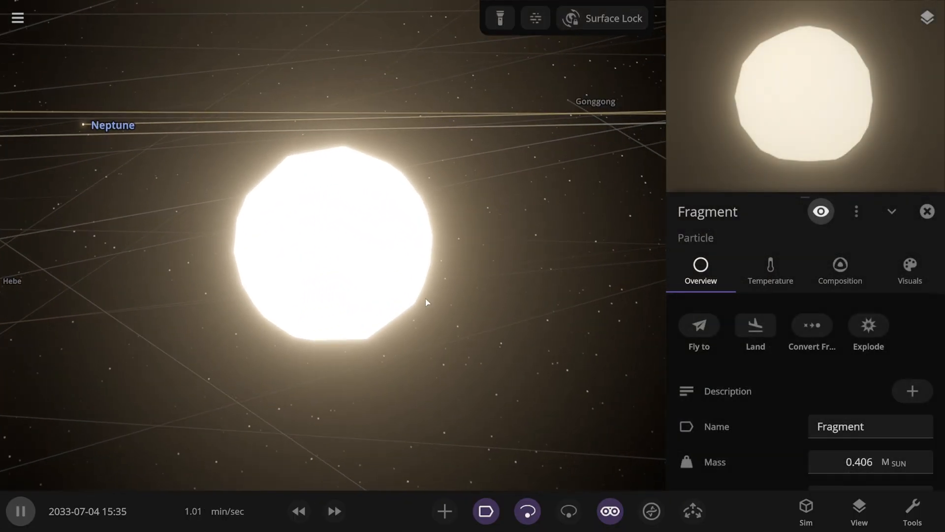
click(334, 511)
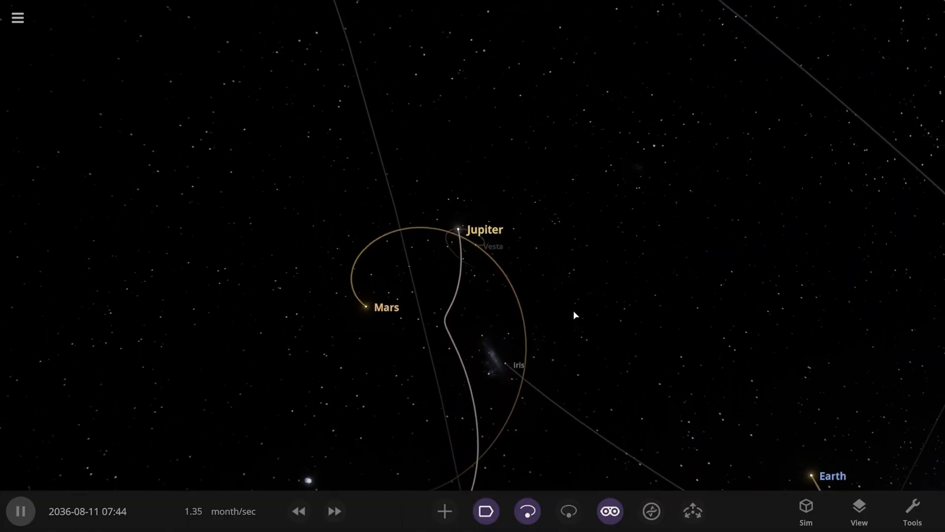
Step: Run the simulation ahead to May 2040, then pause it
click(19, 511)
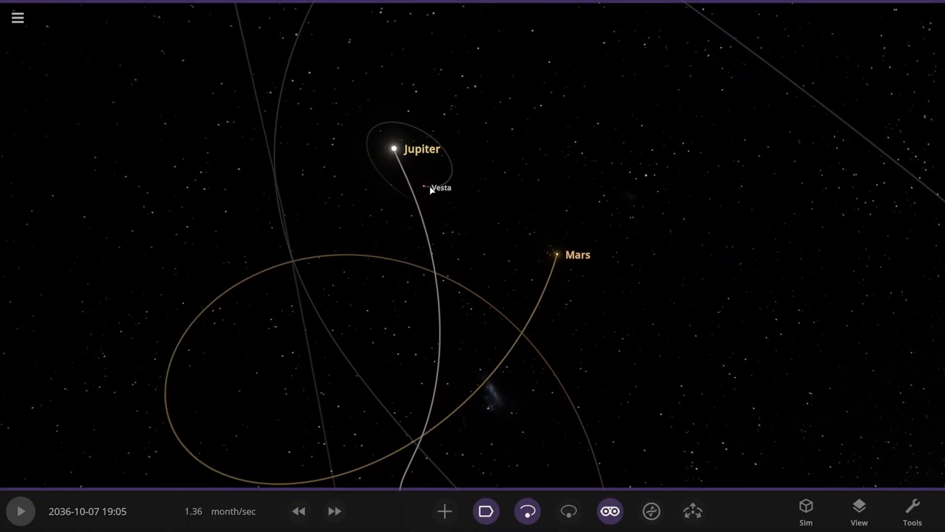
click(20, 510)
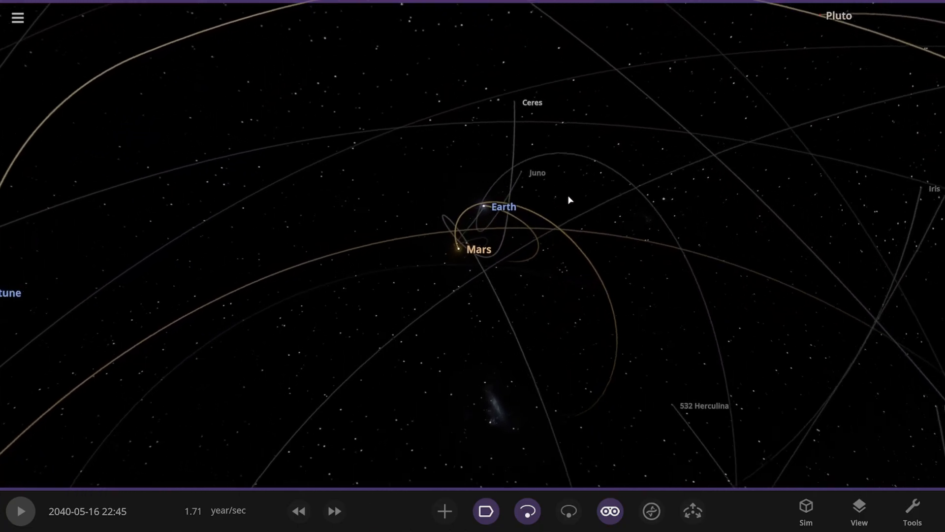
Step: Inspect Earth's properties, now a glowing rogue object of about 2 Jupiter masses
click(19, 511)
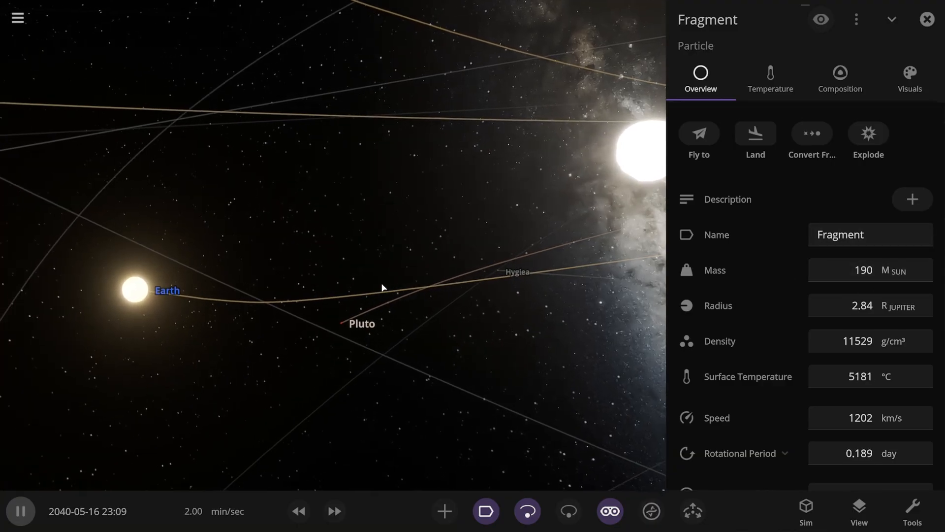
click(132, 289)
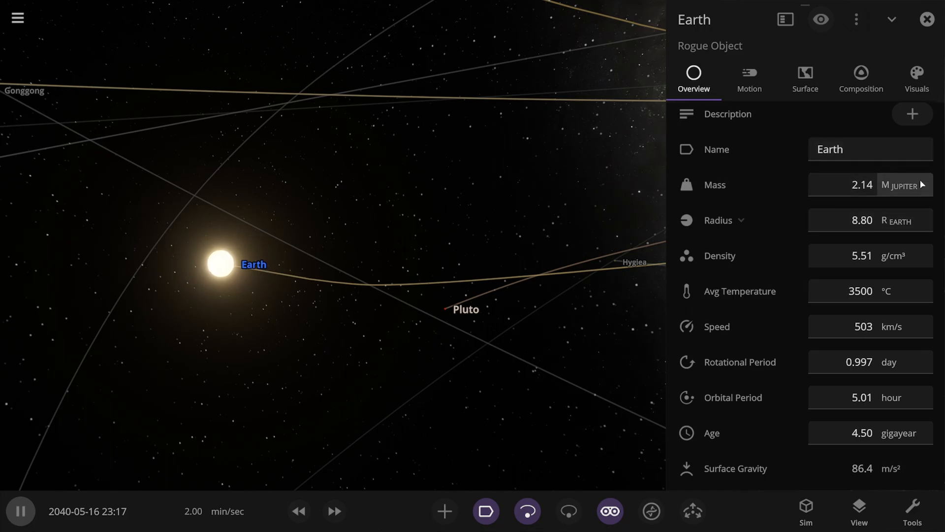
click(921, 185)
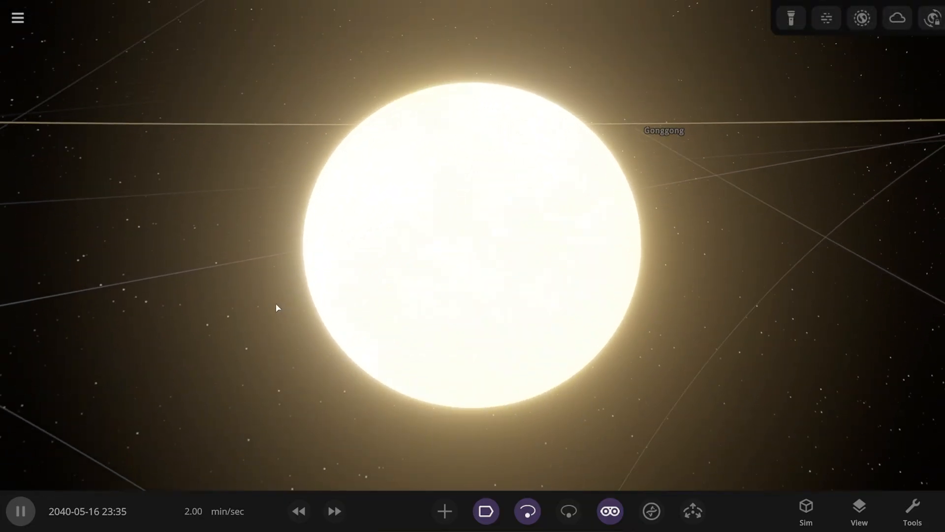
Step: Raise the simulation speed and zoom out to the Sun, Saturn, Uranus and Neptune
click(334, 511)
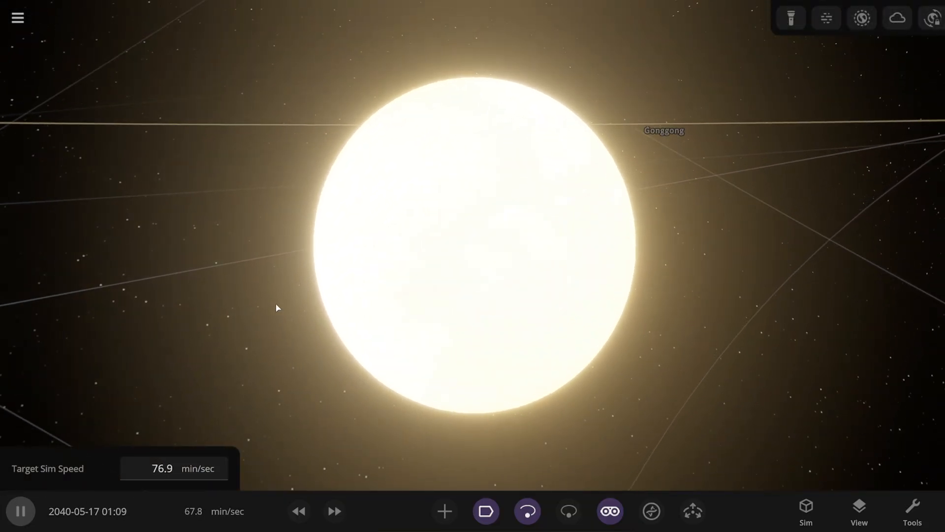
click(335, 510)
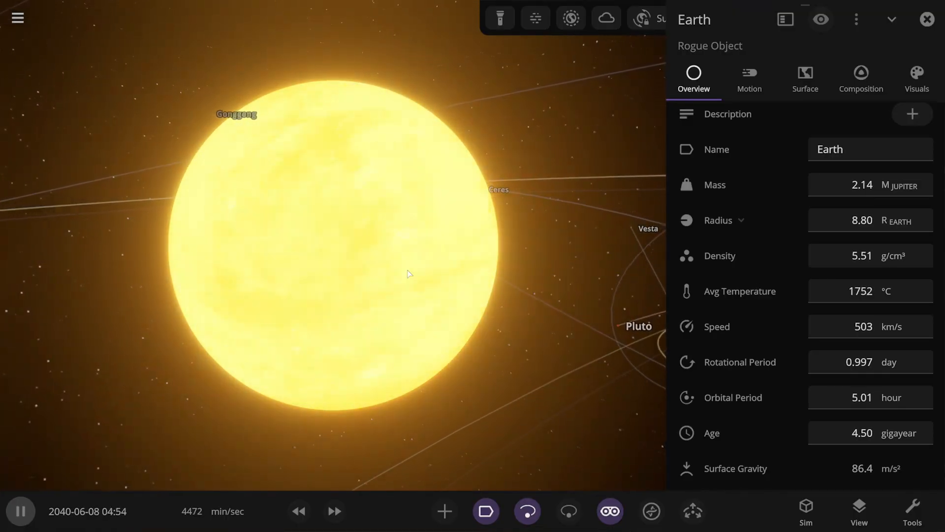
click(926, 19)
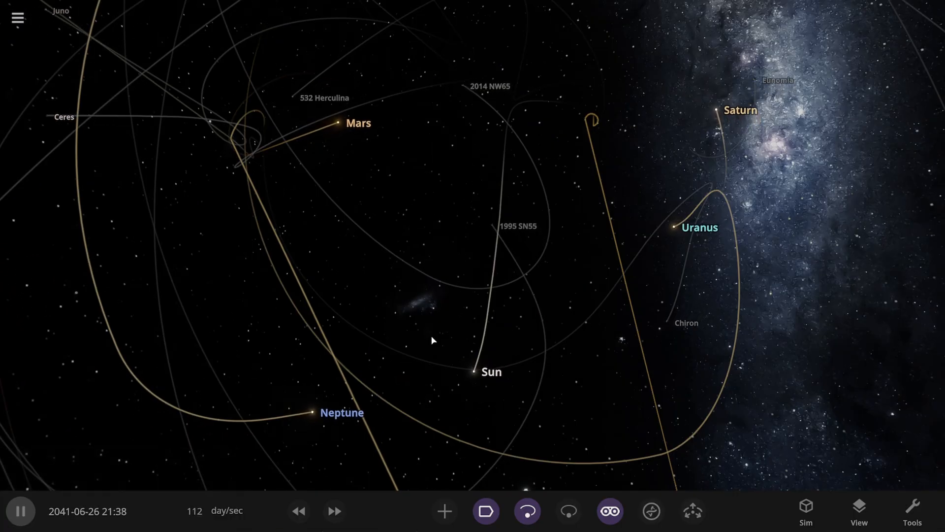
Step: Raise Target Sim Speed to thousands of days per second, running past 2265
click(334, 511)
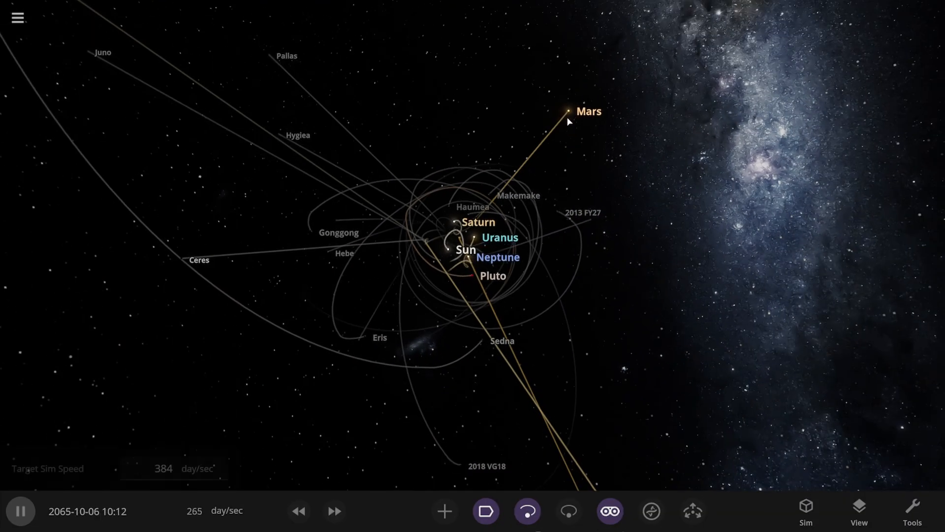
click(334, 510)
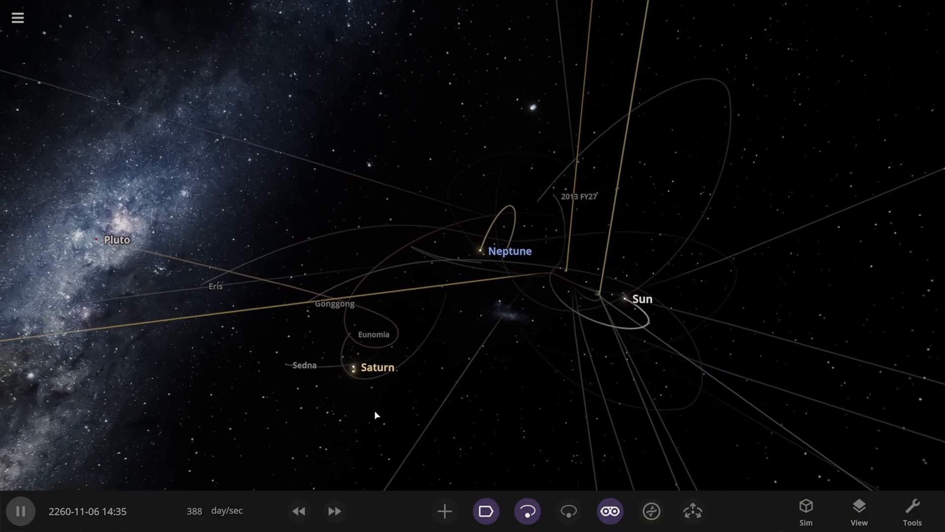
click(334, 511)
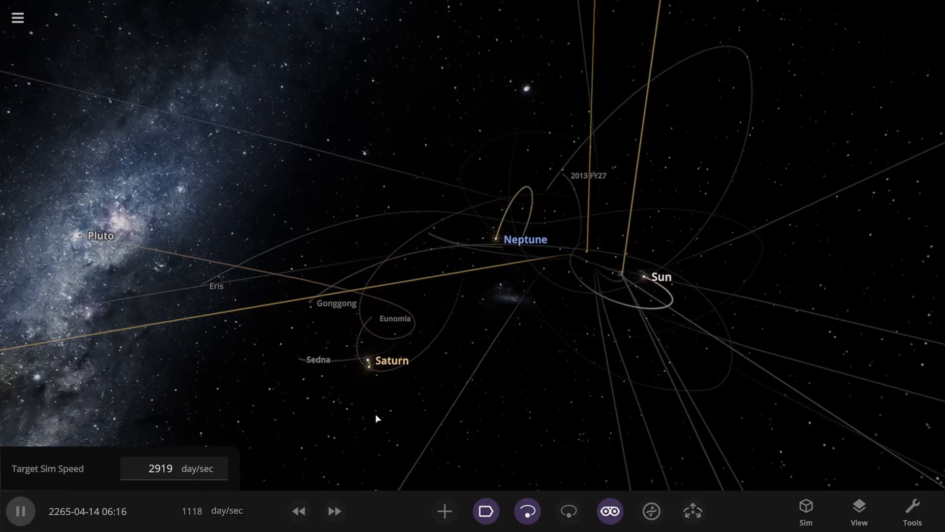
click(333, 510)
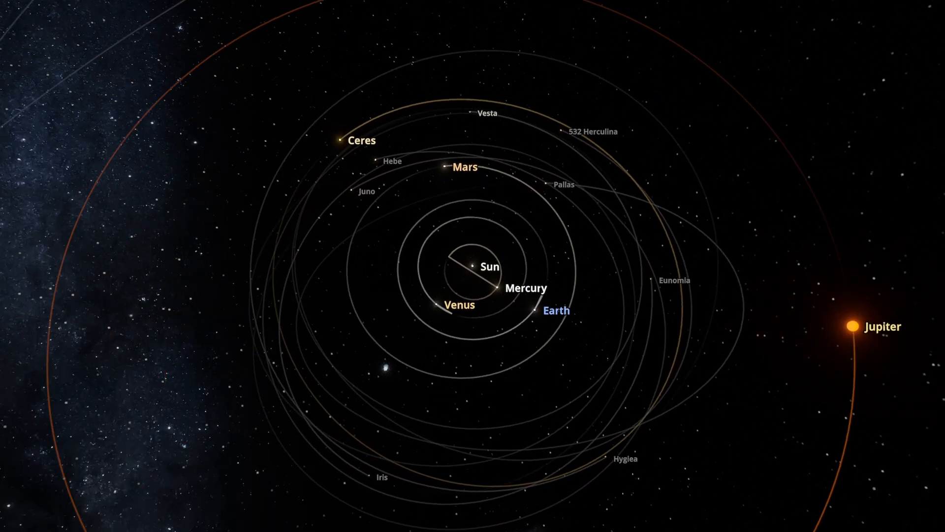
Step: Select Jupiter in the freshly loaded Solar System to show its properties
click(525, 287)
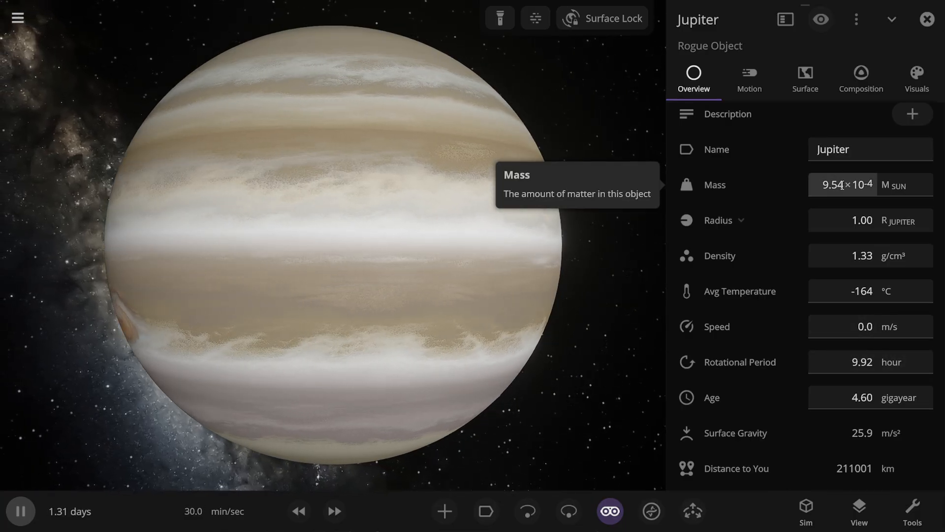
Step: Change Jupiter's mass to 1 solar mass in the Overview tab
click(843, 184)
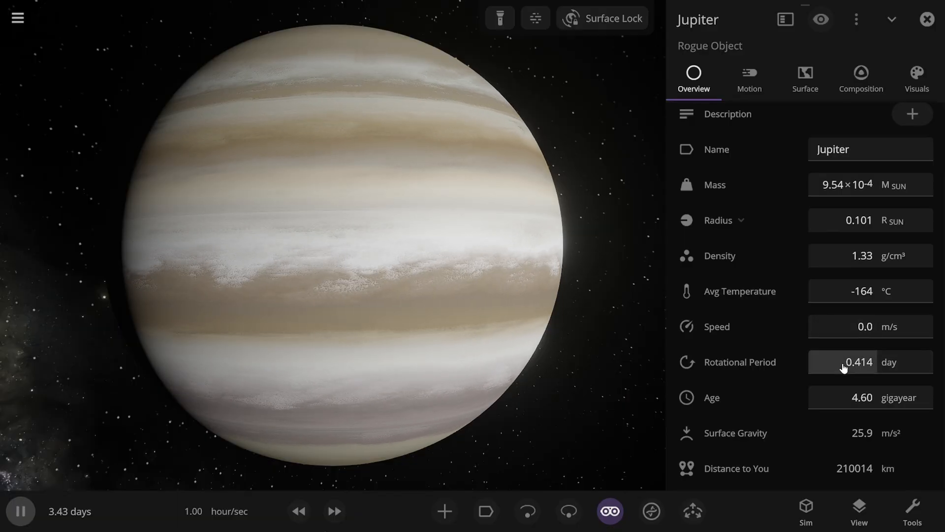
click(870, 362)
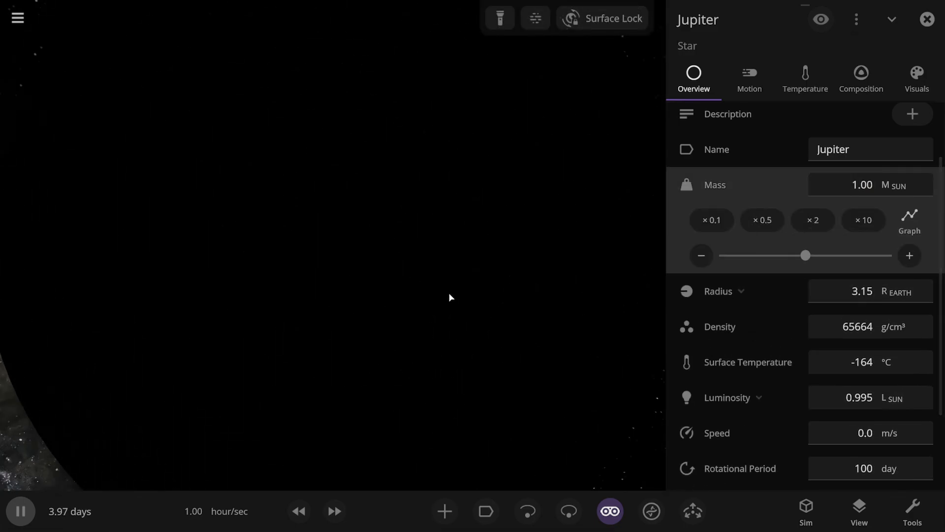
Step: Set Jupiter to 3 solar masses with a 15 solar-radius radius, then resume
click(499, 18)
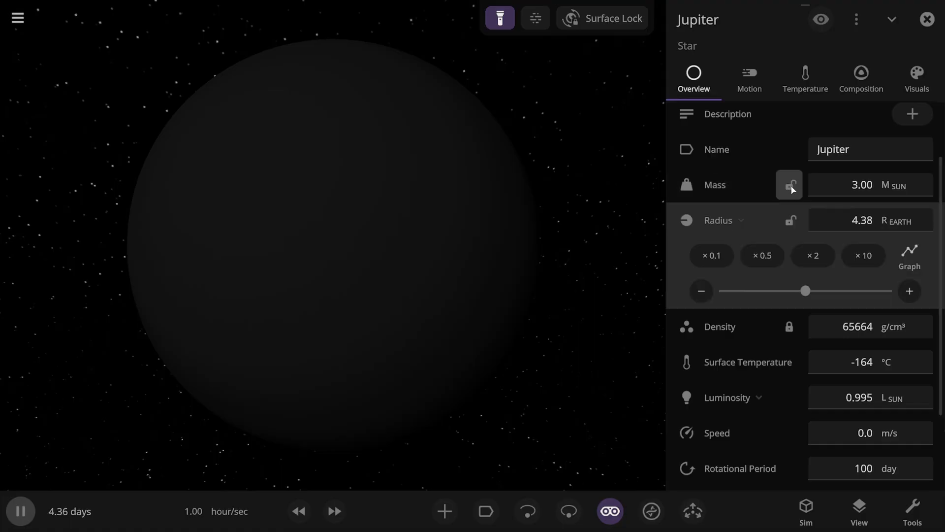
click(789, 185)
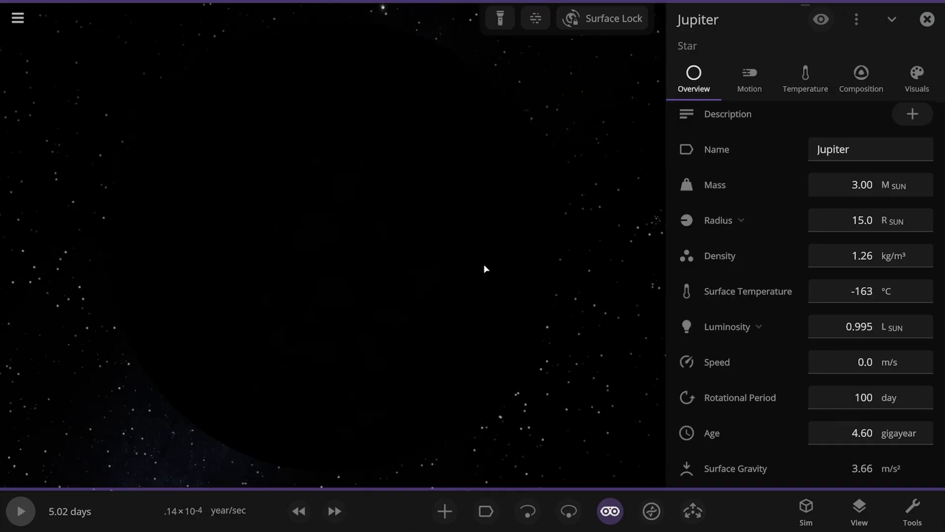
click(20, 511)
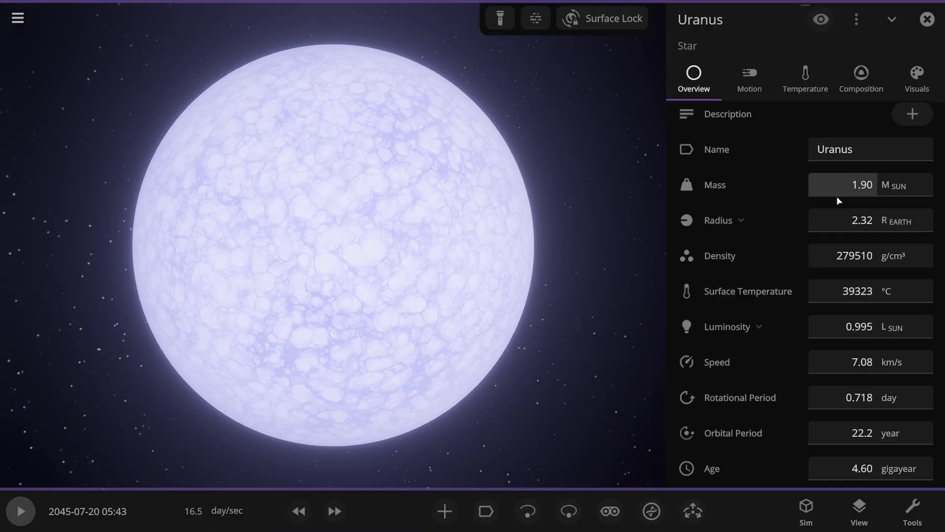
mouse_move(697, 309)
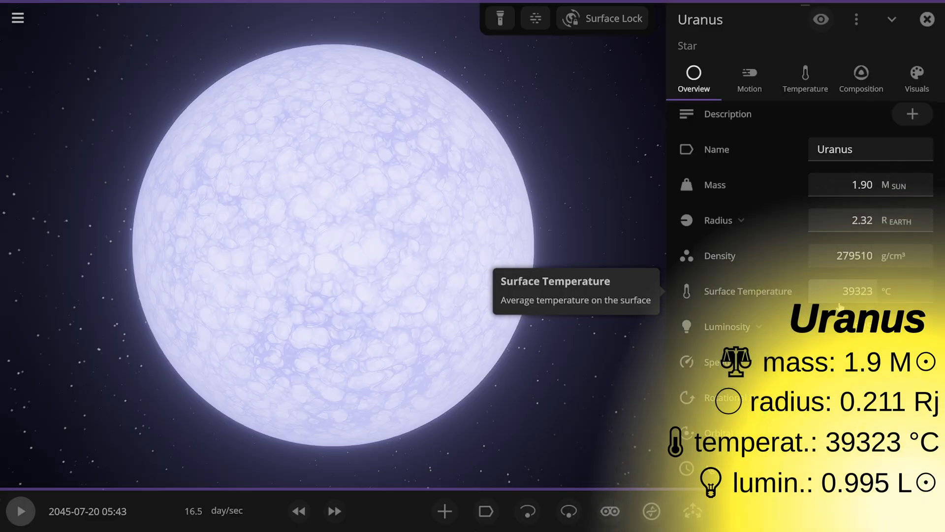
mouse_move(828, 303)
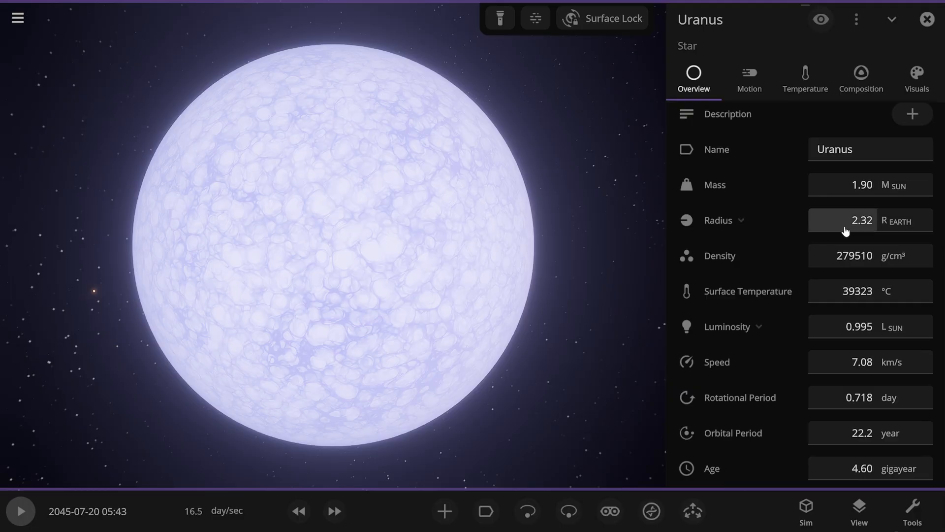
mouse_move(862, 202)
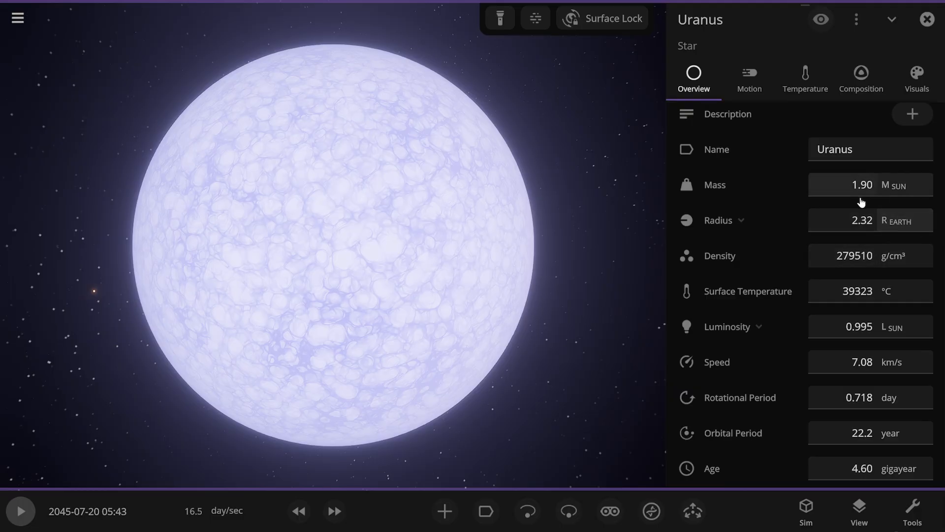
mouse_move(635, 285)
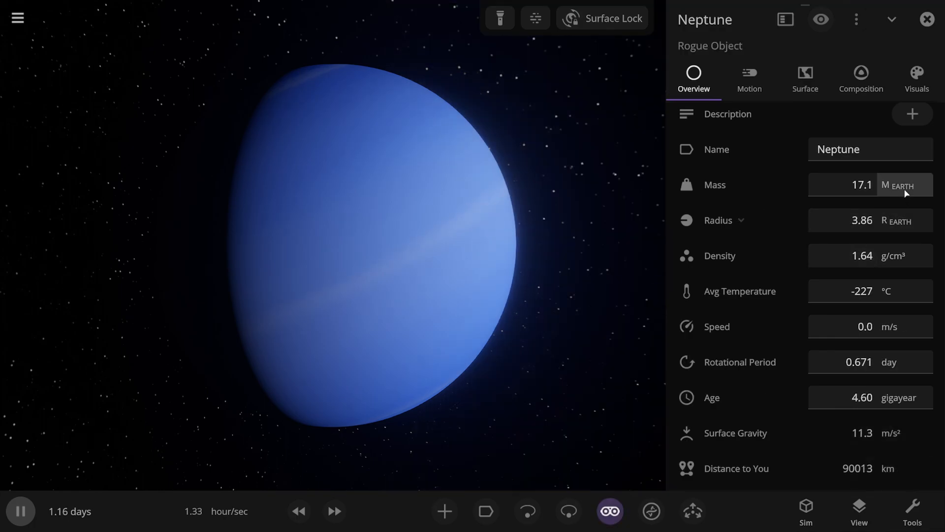
Step: Set Neptune's mass to 2.00 solar masses so it becomes a star
click(898, 185)
text(1)
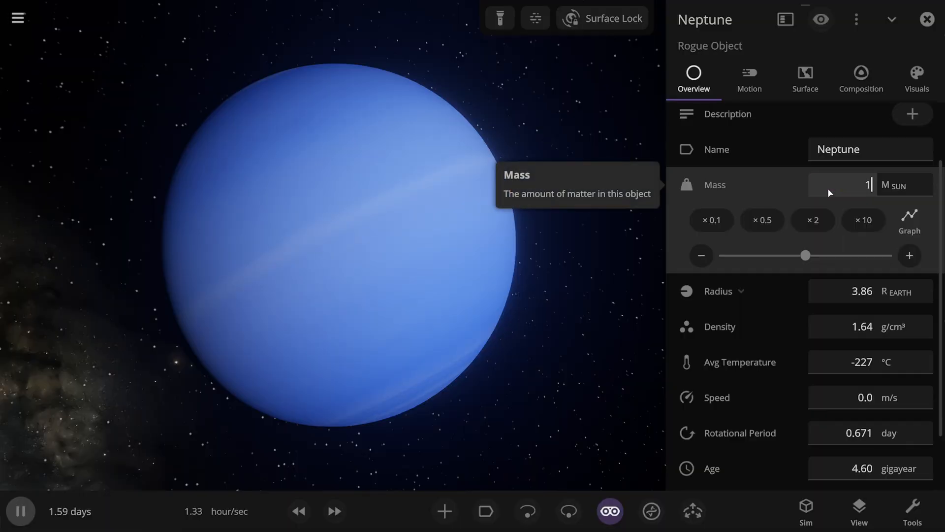
click(813, 220)
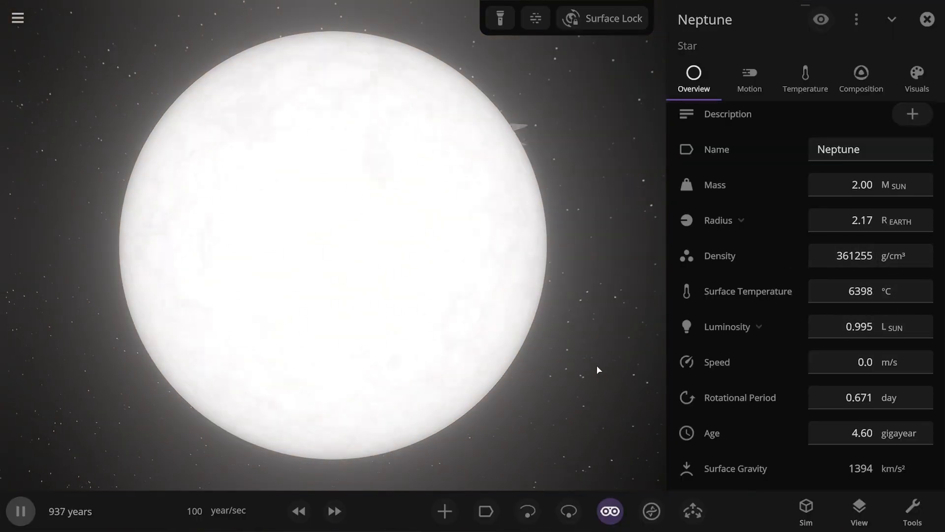
click(333, 511)
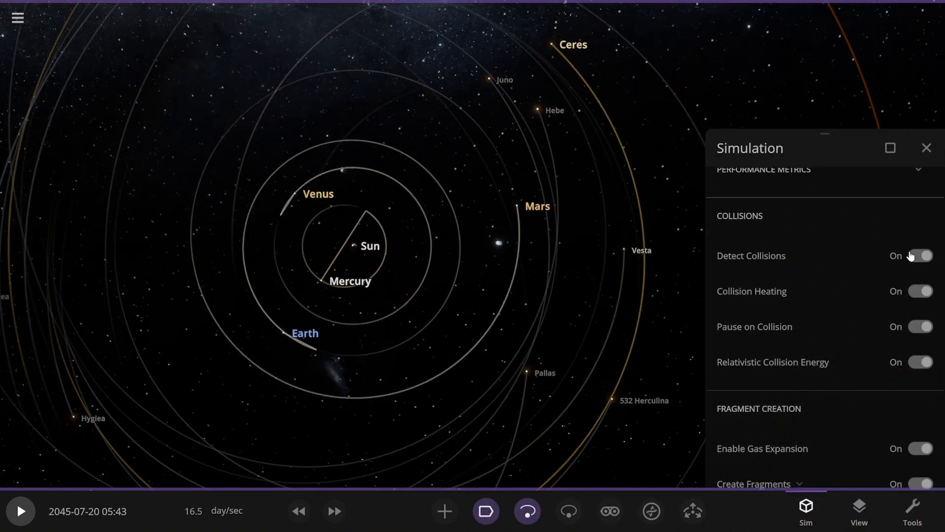
Step: Enable collision detection and select the 2975-solar-mass merged fragment
click(926, 148)
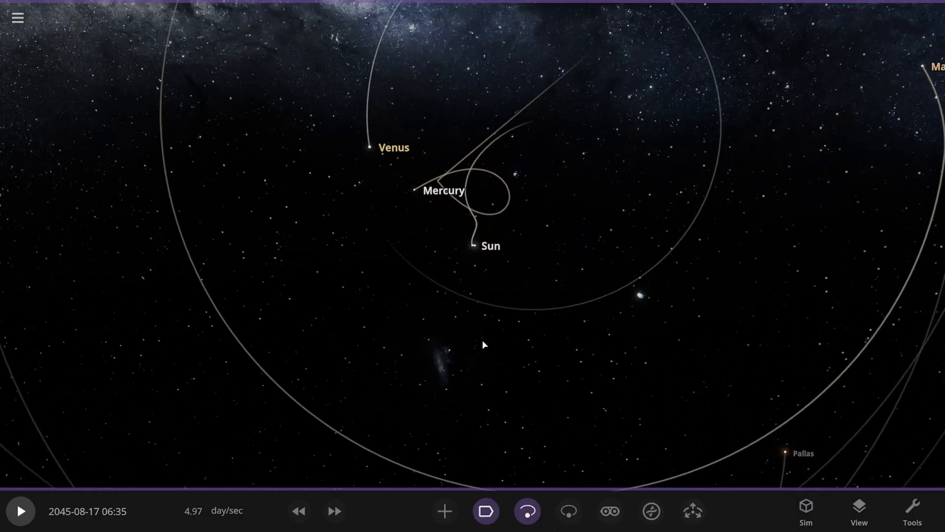
click(508, 288)
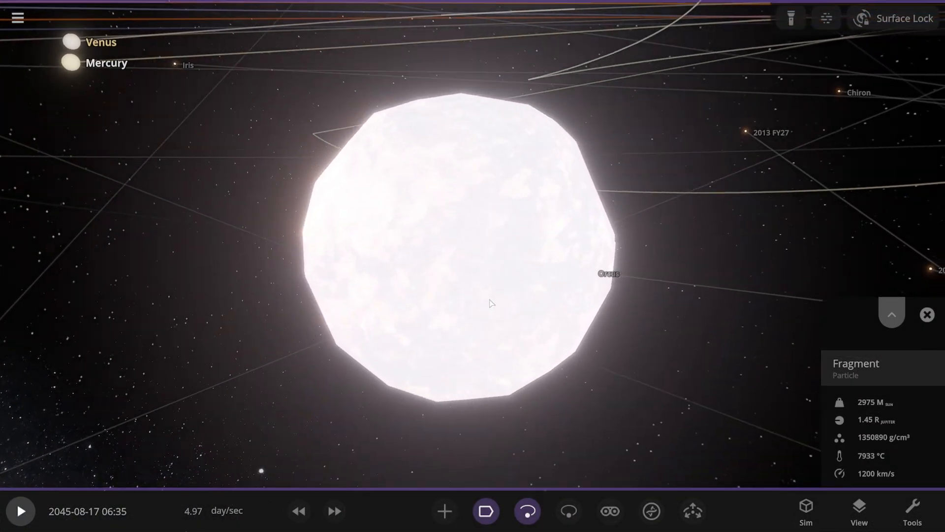
Step: Expand the fragment's full properties panel, then resume the simulation
click(891, 314)
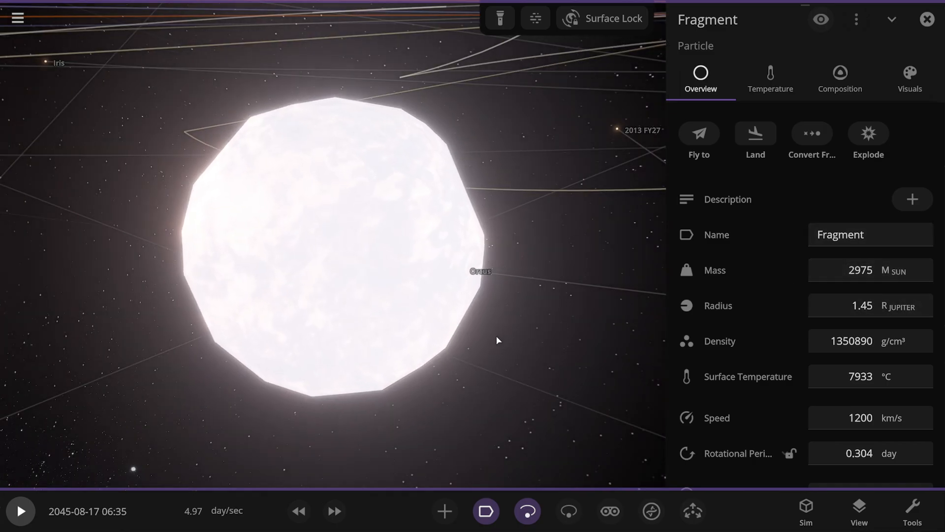
click(19, 510)
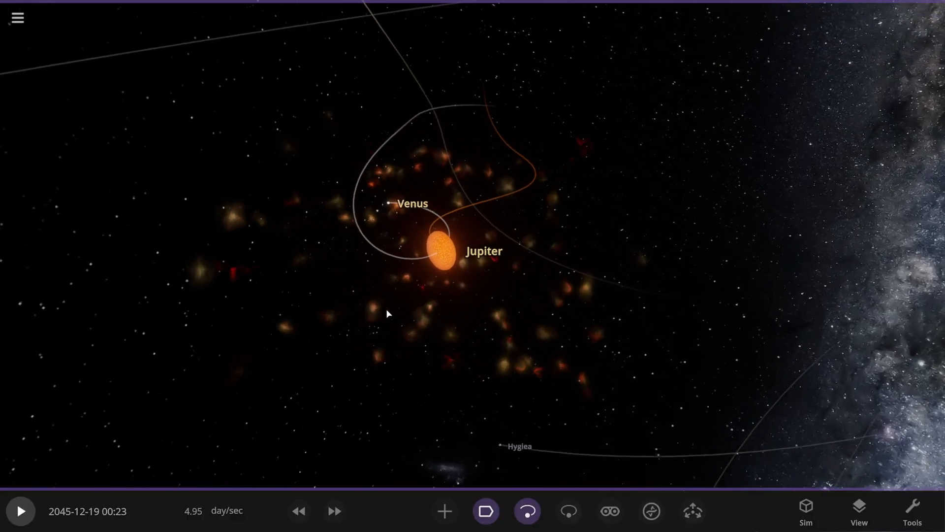
Step: Zoom in on Jupiter colliding with Venus, then return to the system view
scroll(up, 3)
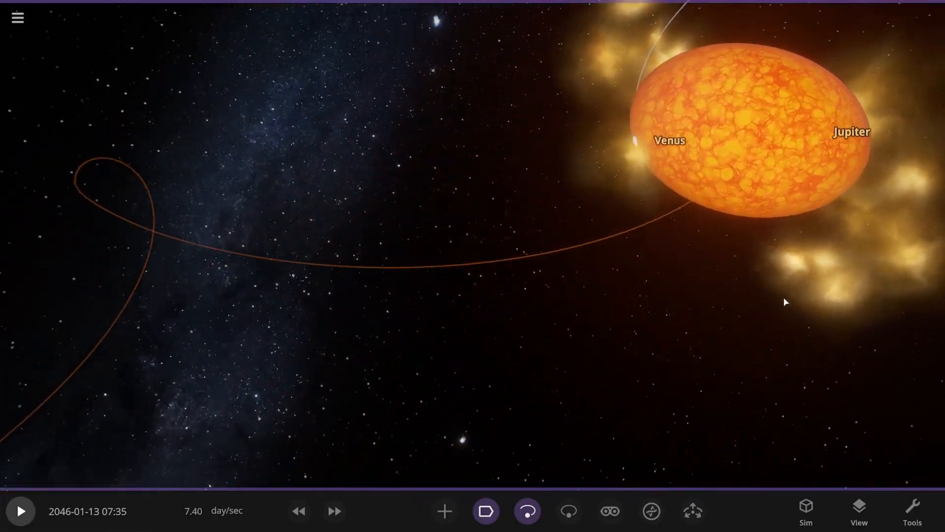
scroll(up, 3)
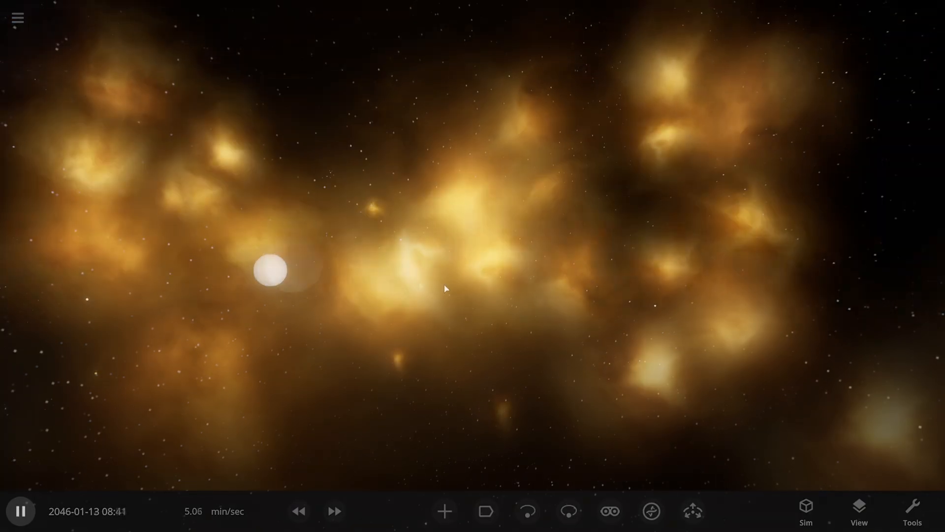
click(526, 511)
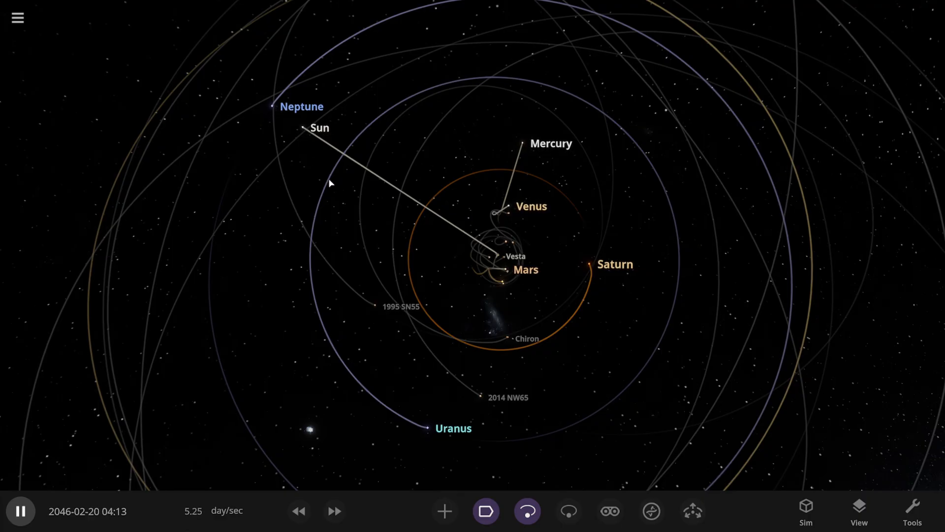
Step: Restart the simulation and raise its speed toward a thousand days per second
click(333, 511)
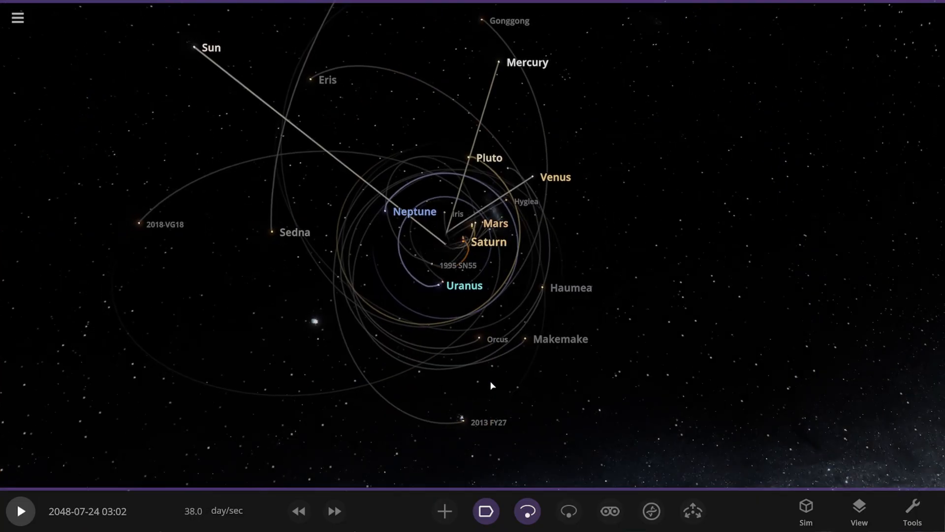
click(19, 511)
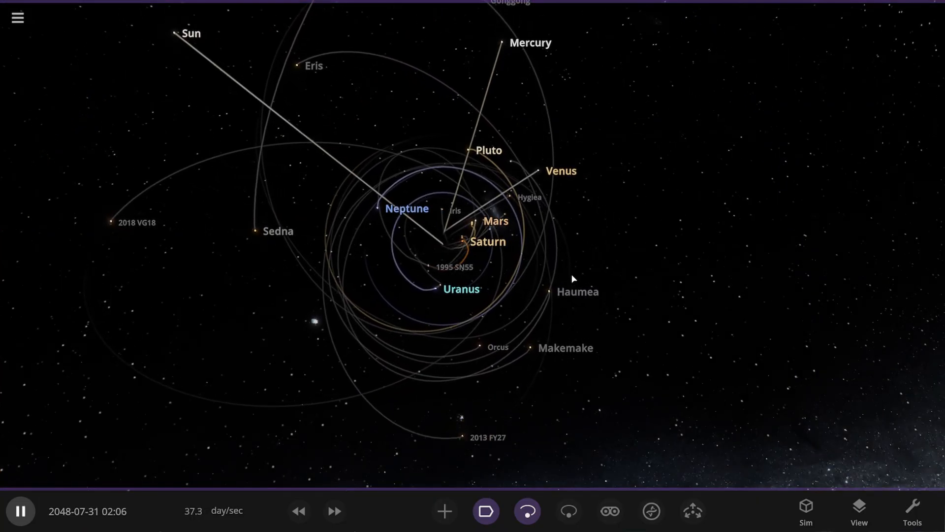
click(333, 511)
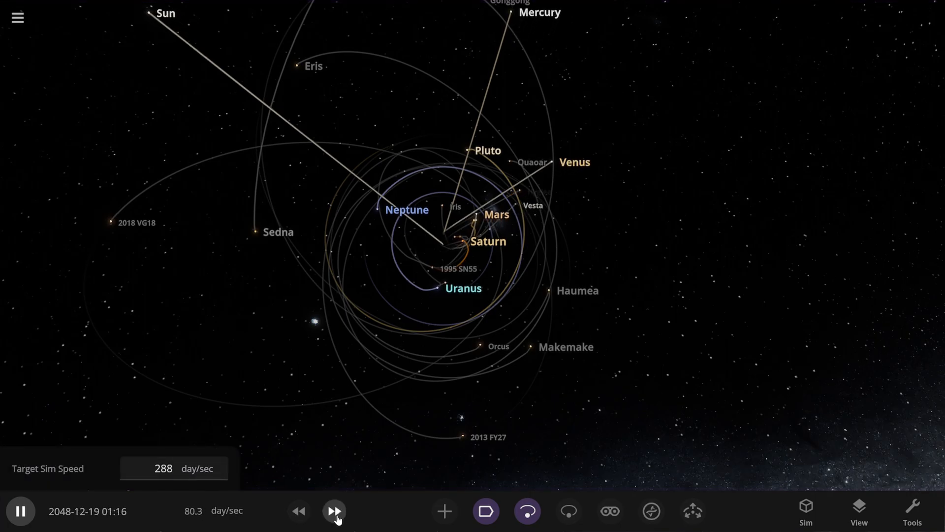
click(333, 510)
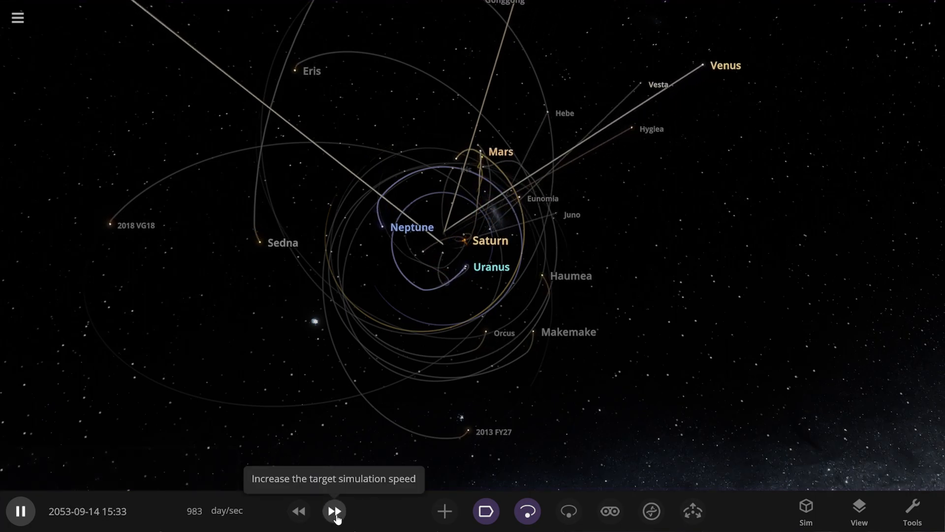
click(333, 510)
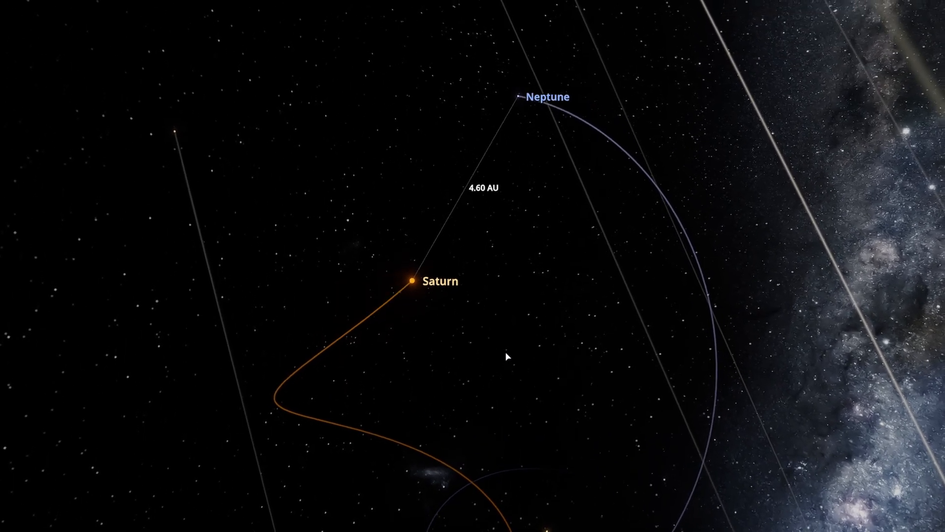
Step: Zoom to view Saturn and Neptune orbiting about 4.60 AU apart
scroll(down, 3)
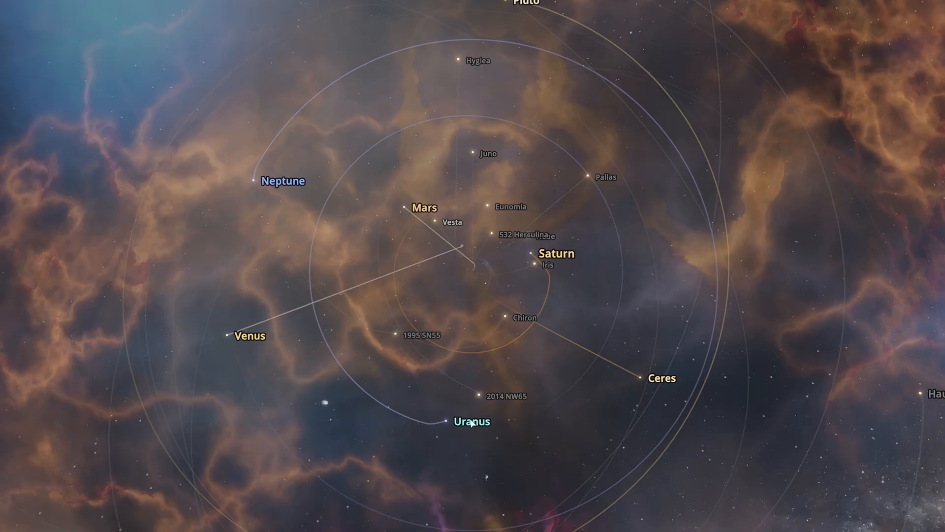
scroll(down, 3)
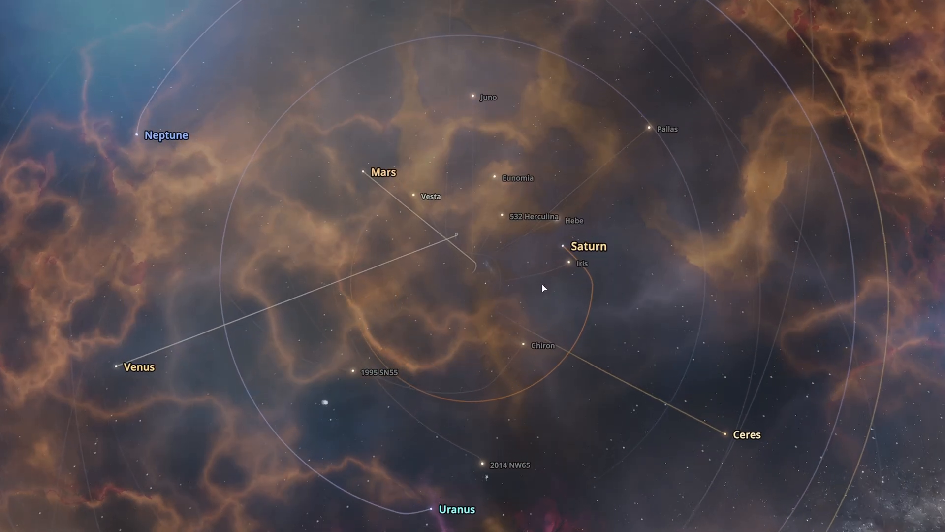
scroll(down, 3)
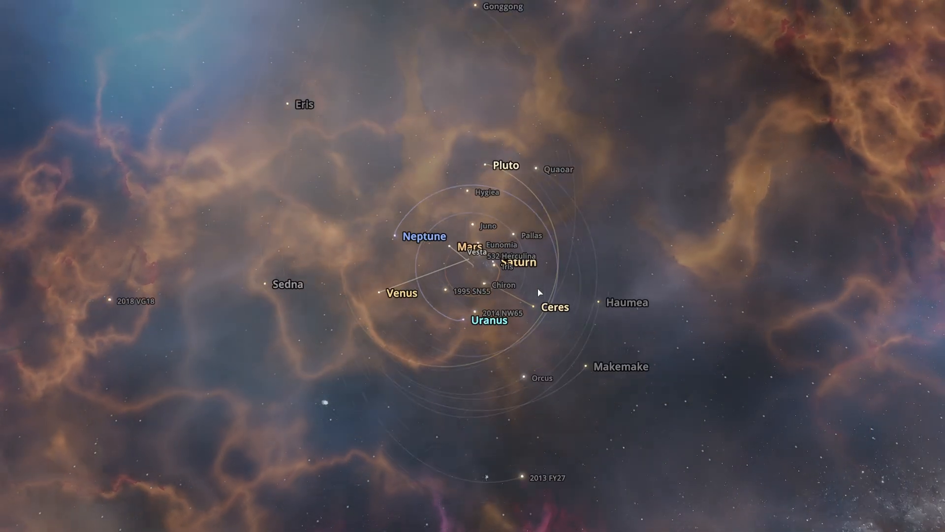
scroll(up, 3)
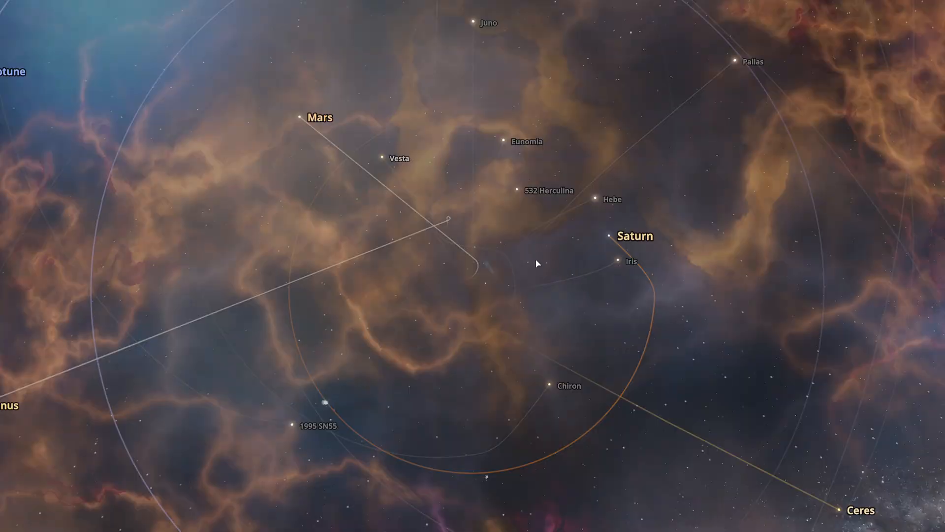
scroll(down, 3)
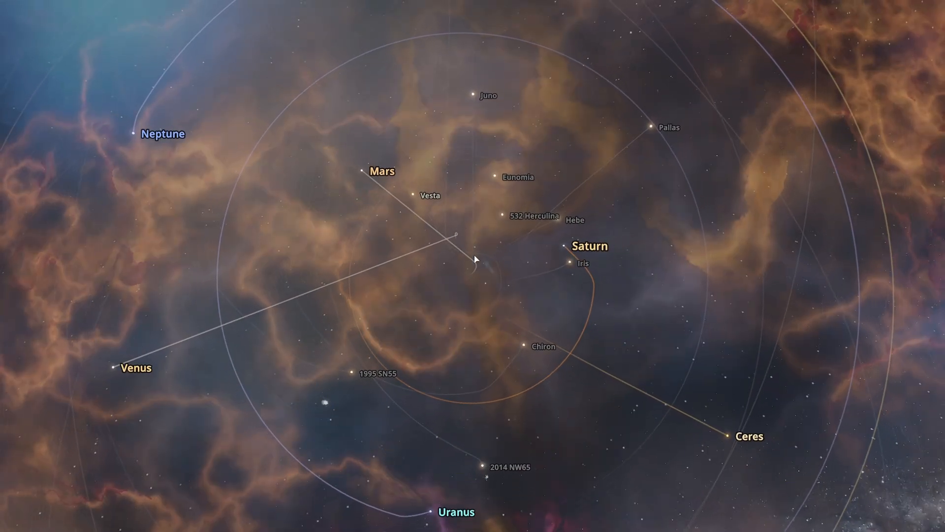
scroll(down, 3)
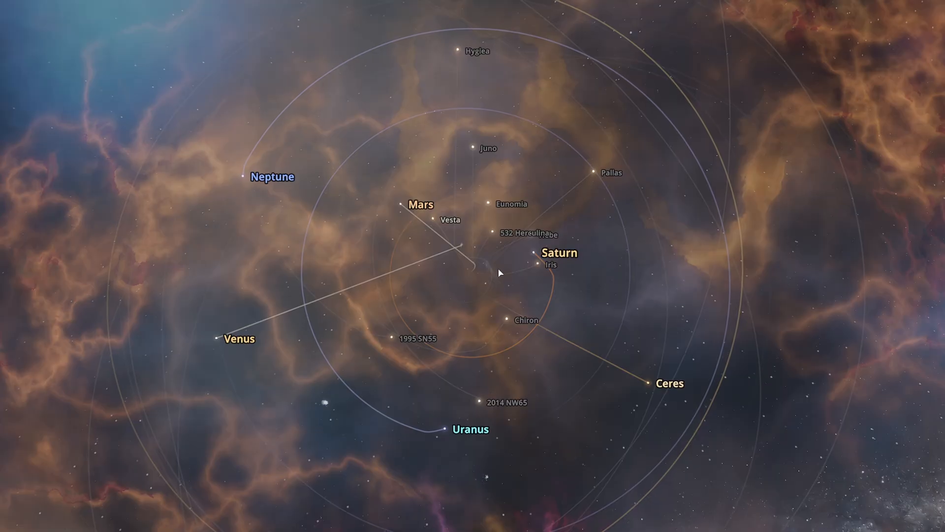
scroll(down, 3)
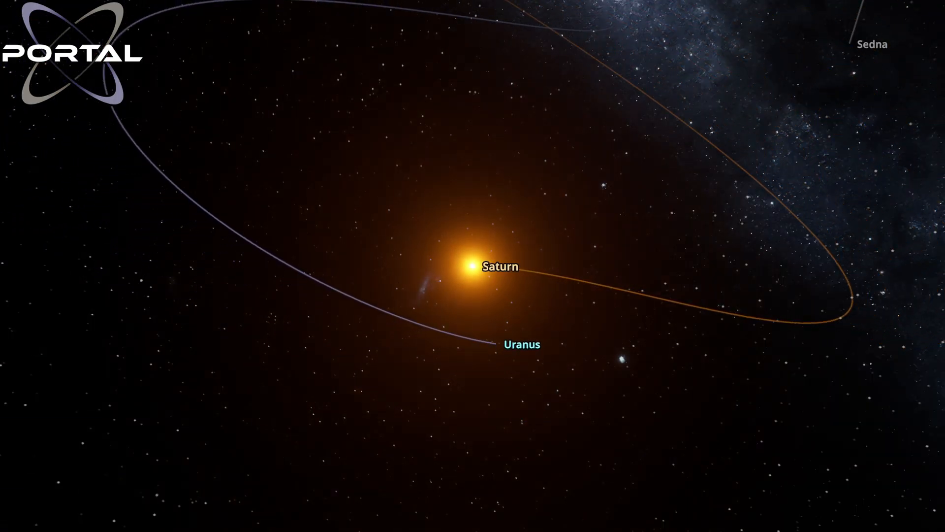
Step: Zoom out from Saturn to reveal its looping orbit with Uranus
scroll(down, 3)
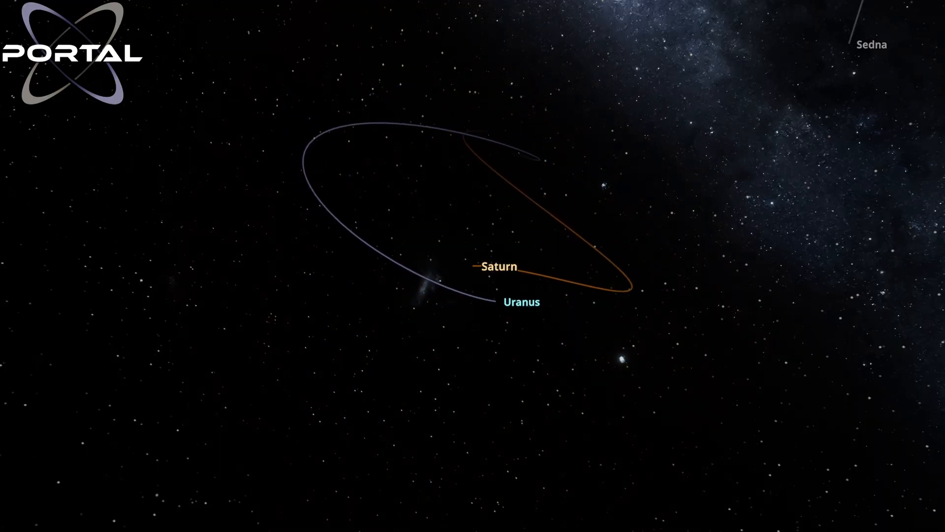
scroll(down, 3)
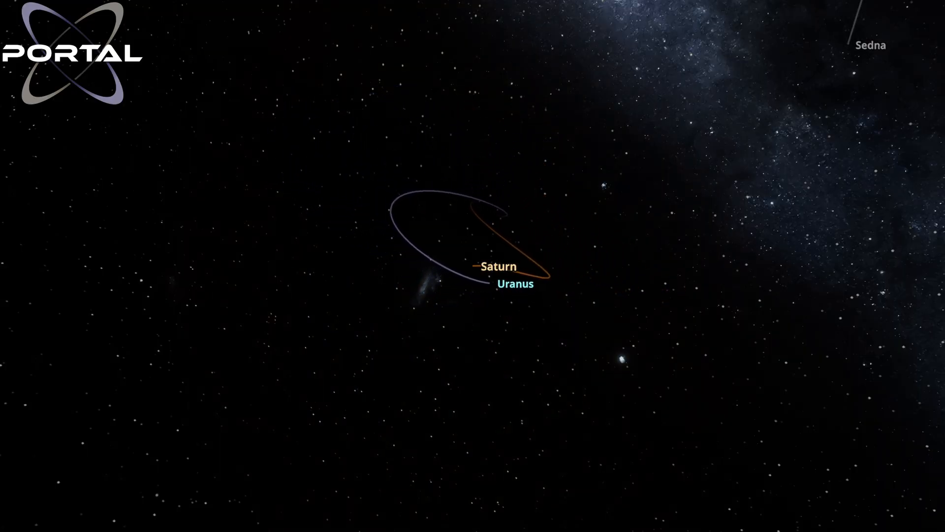